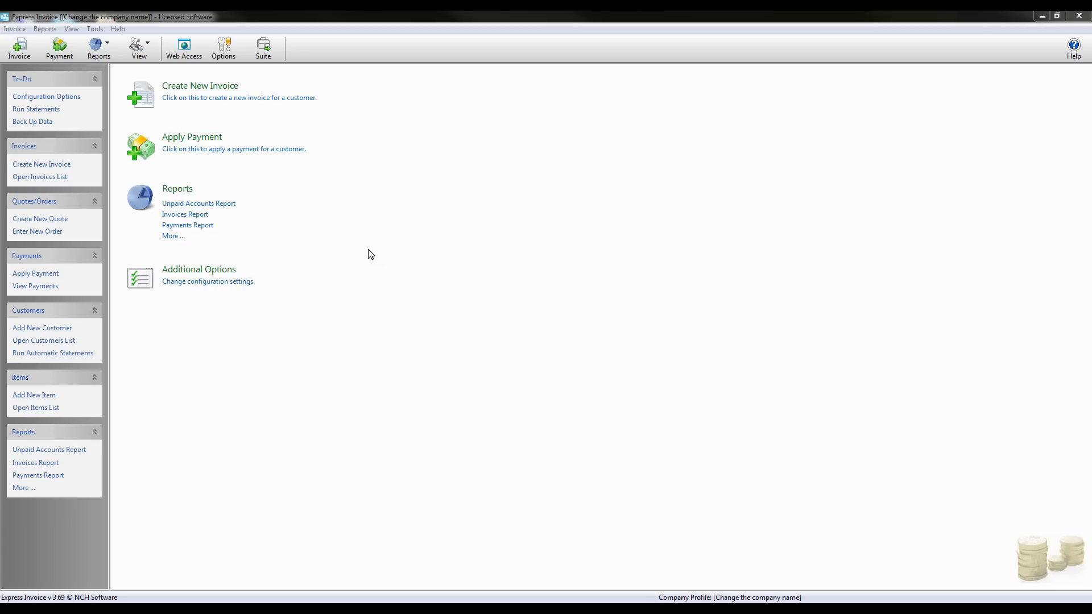
{"action": "mouse_move", "coordinate": [238, 149]}
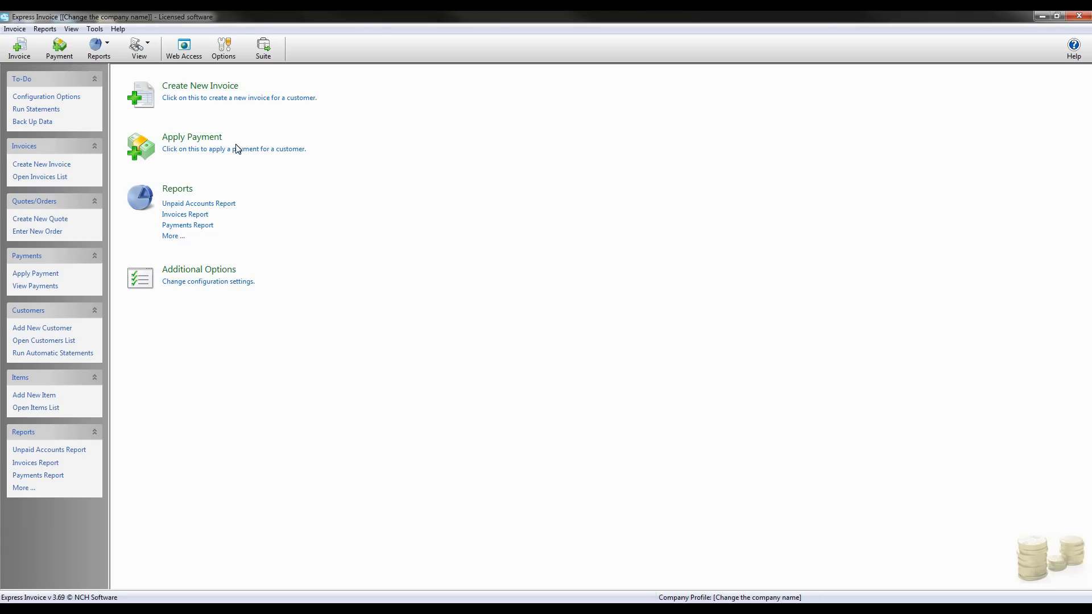
{"action": "mouse_move", "coordinate": [216, 137]}
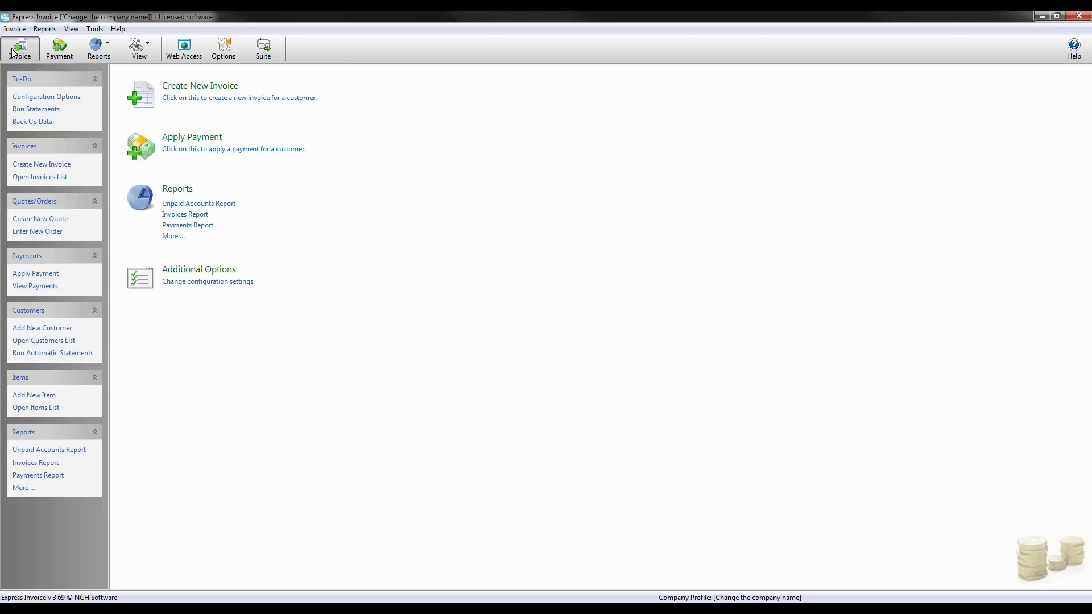
- Start a new invoice for customer John Doe at 1234 Main St. with PO number 123456
{"action": "left_click", "coordinate": [200, 85]}
{"action": "type", "text": "John"}
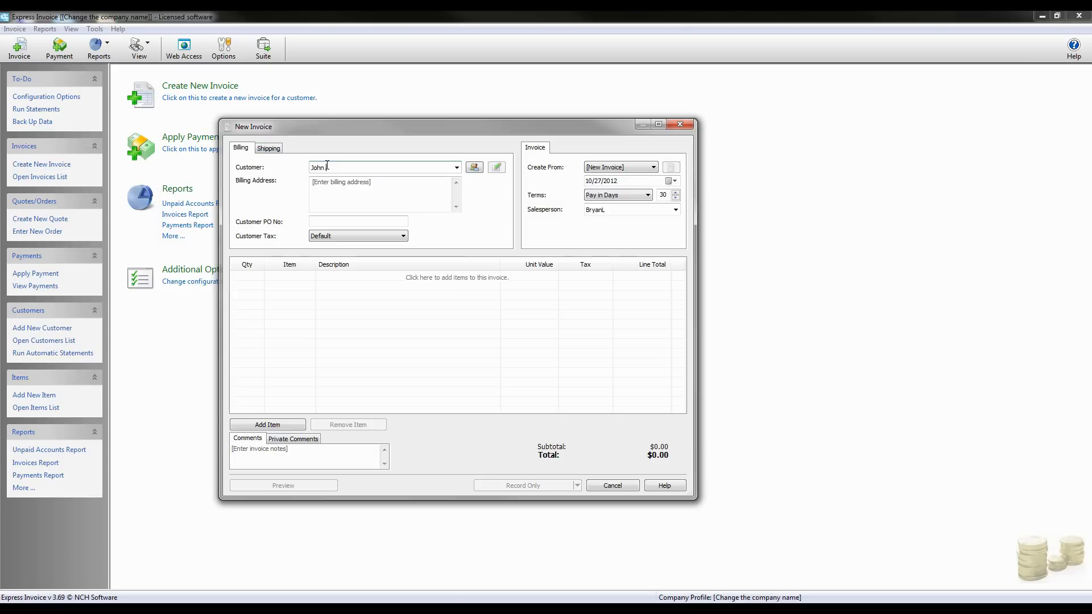
{"action": "type", "text": "Doe"}
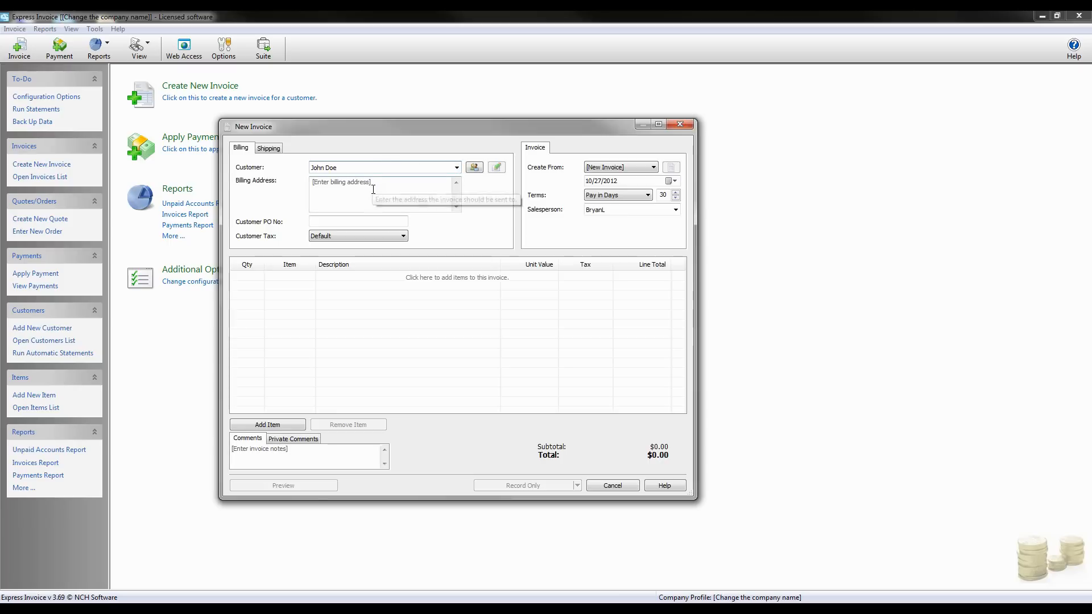
{"action": "type", "text": "1234 S"}
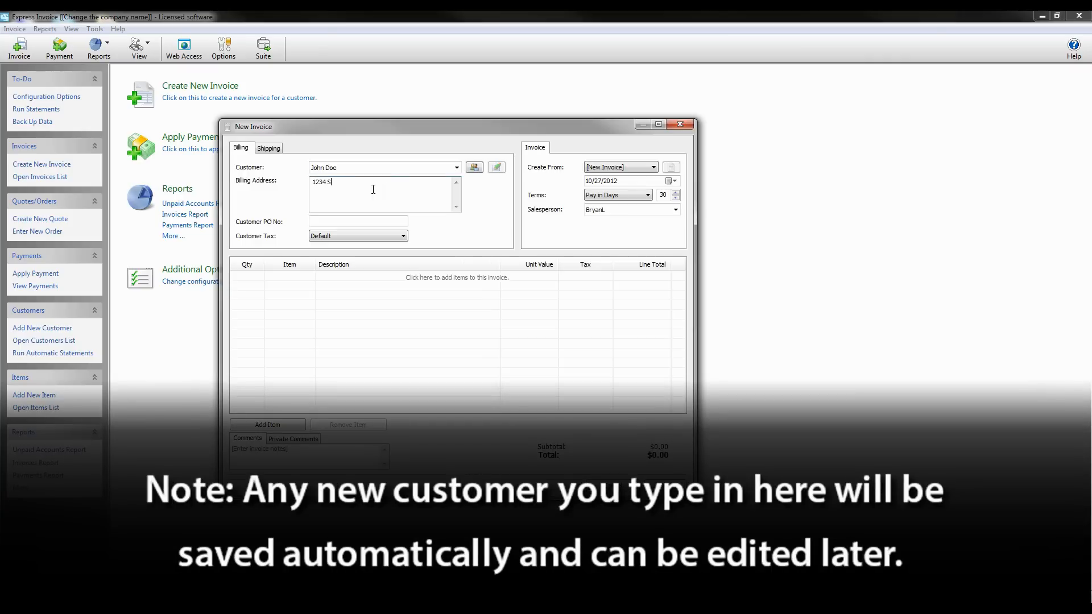
{"action": "type", "text": "Main St."}
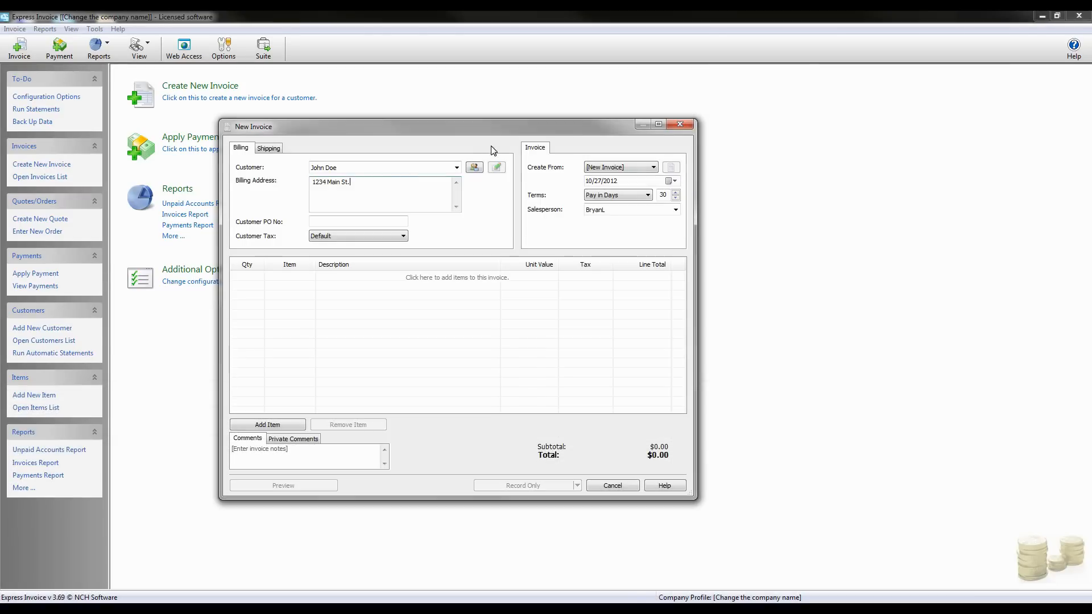
{"action": "mouse_move", "coordinate": [367, 220]}
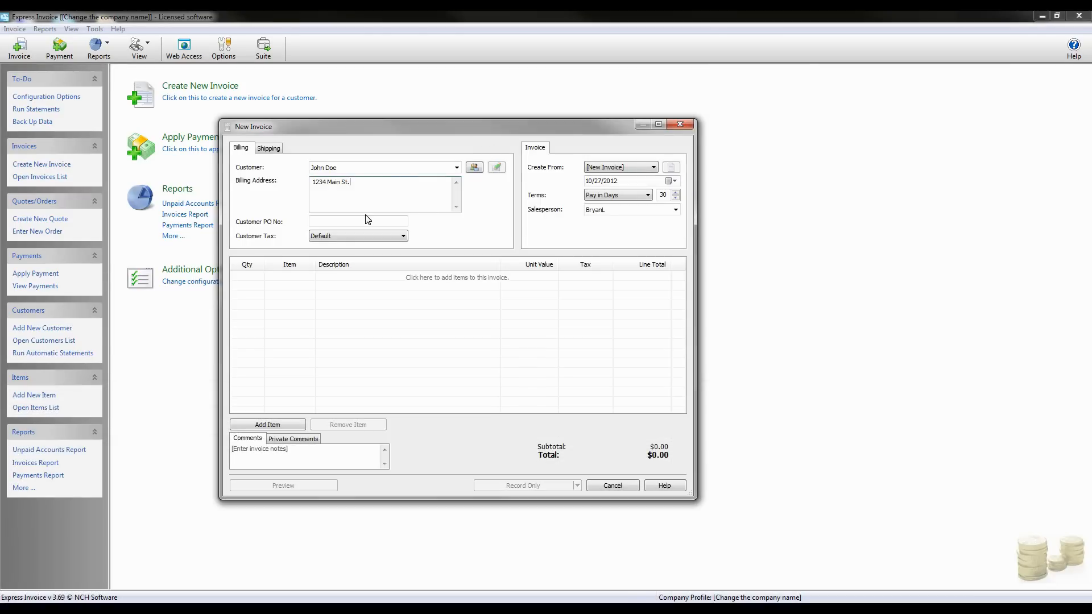
{"action": "mouse_move", "coordinate": [358, 221]}
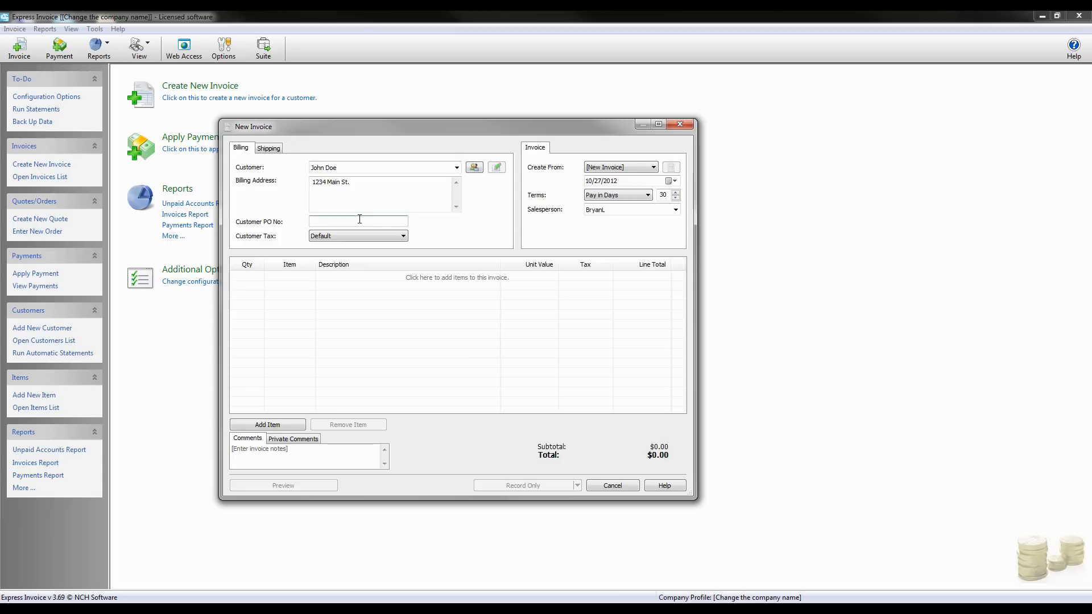
{"action": "type", "text": "1234"}
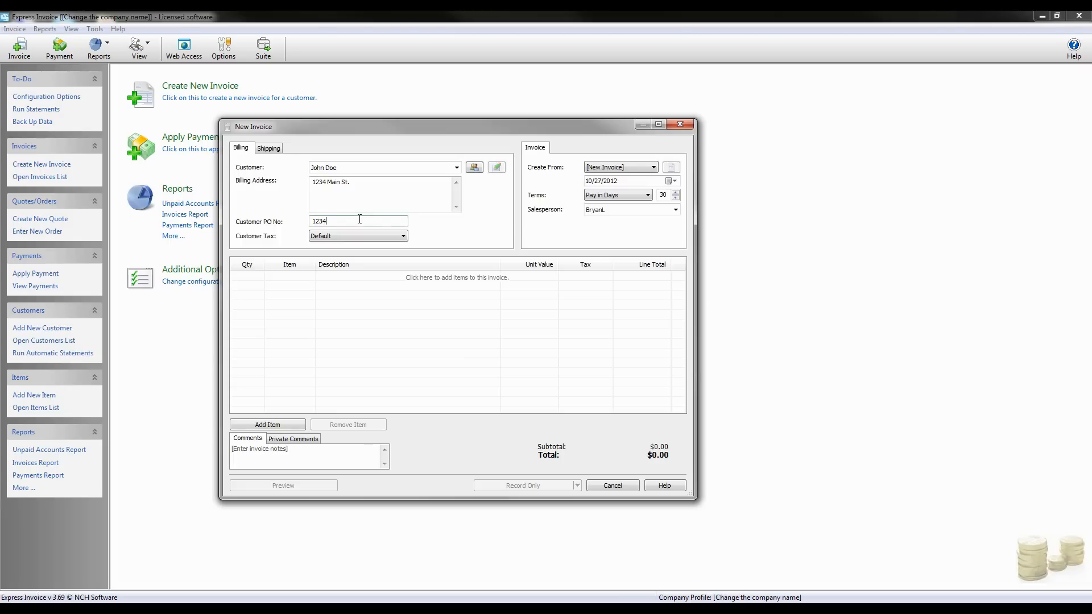
{"action": "type", "text": "56"}
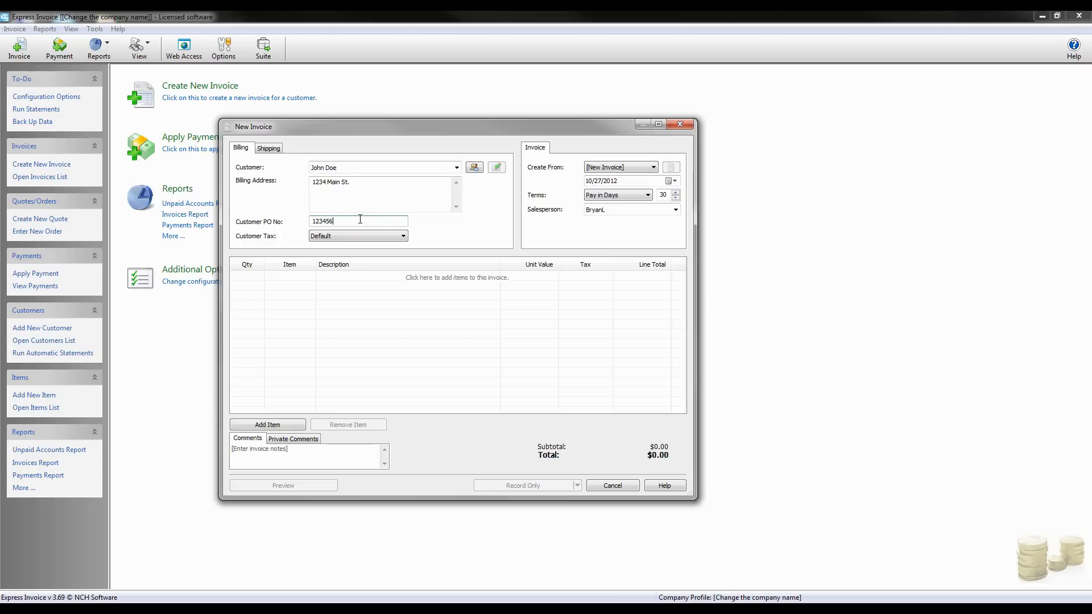
- Set the Customer Tax status to Exempt
{"action": "left_click", "coordinate": [402, 236]}
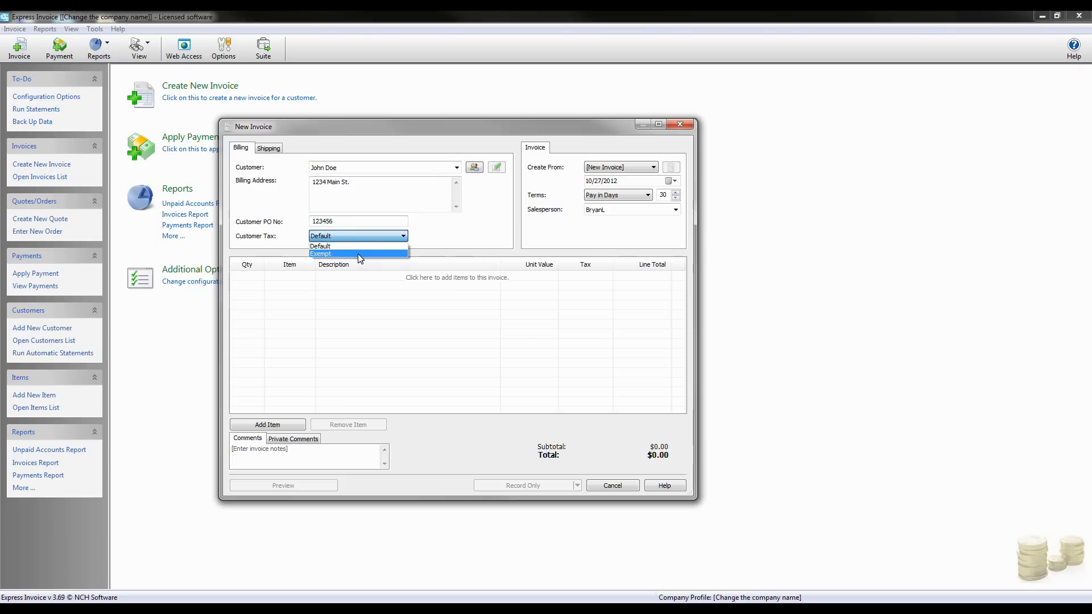
{"action": "left_click", "coordinate": [321, 253]}
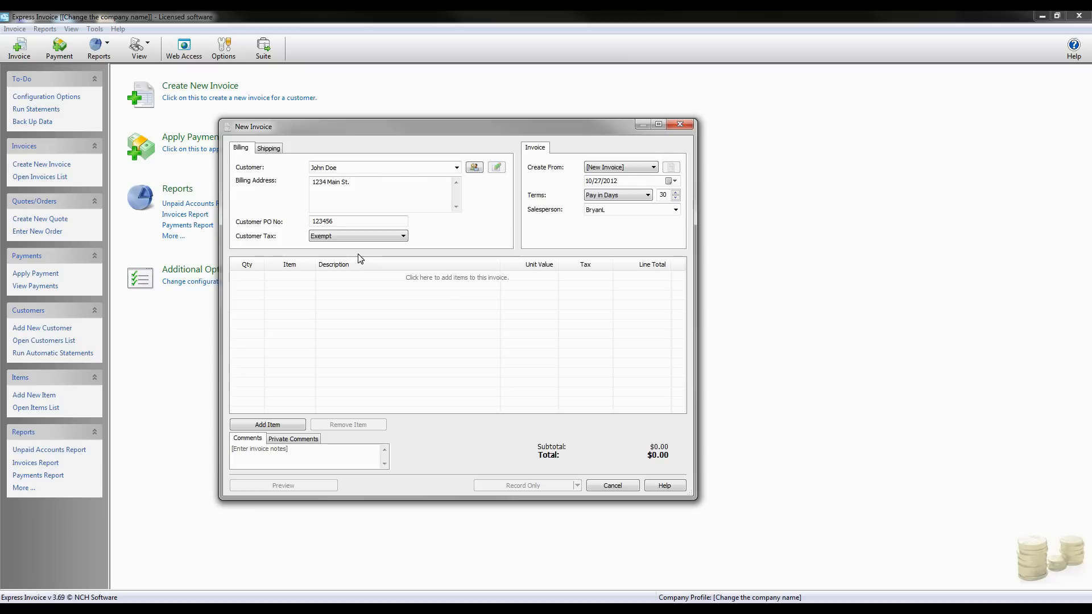
- Ship the invoice by UPS with tracking reference 123456 and a $20.00 shipping cost
{"action": "left_click", "coordinate": [268, 148]}
{"action": "type", "text": "D"}
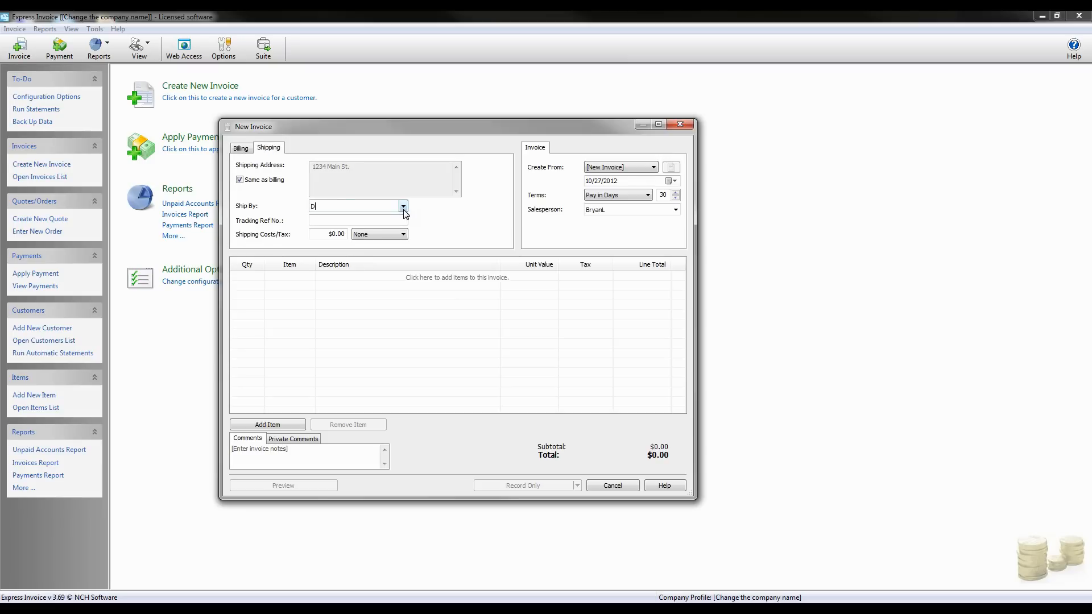
{"action": "type", "text": "UPS"}
{"action": "left_click", "coordinate": [358, 220]}
{"action": "type", "text": "1"}
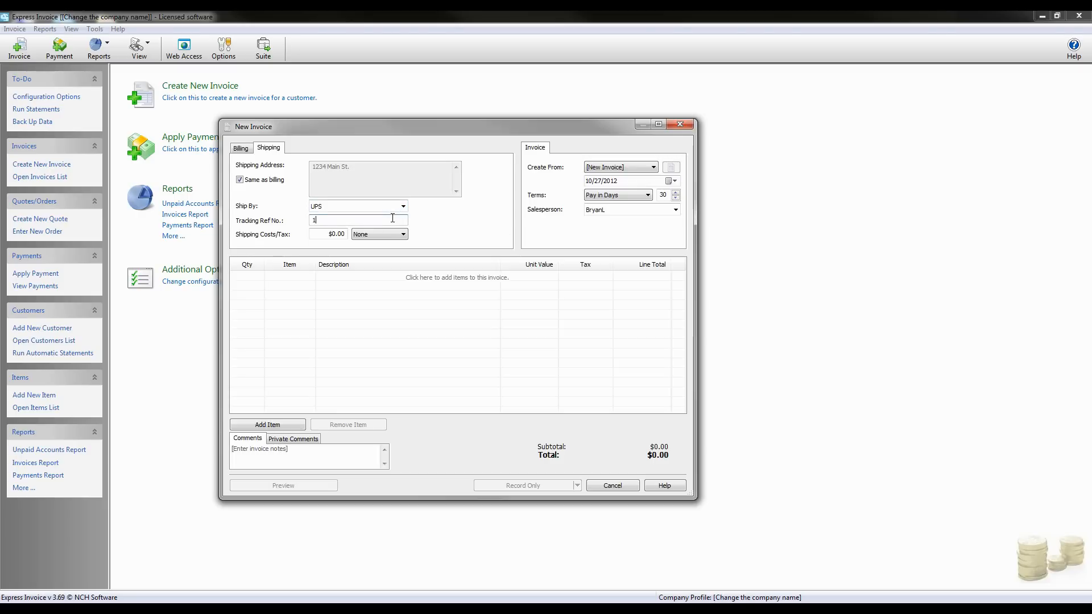
{"action": "type", "text": "23456"}
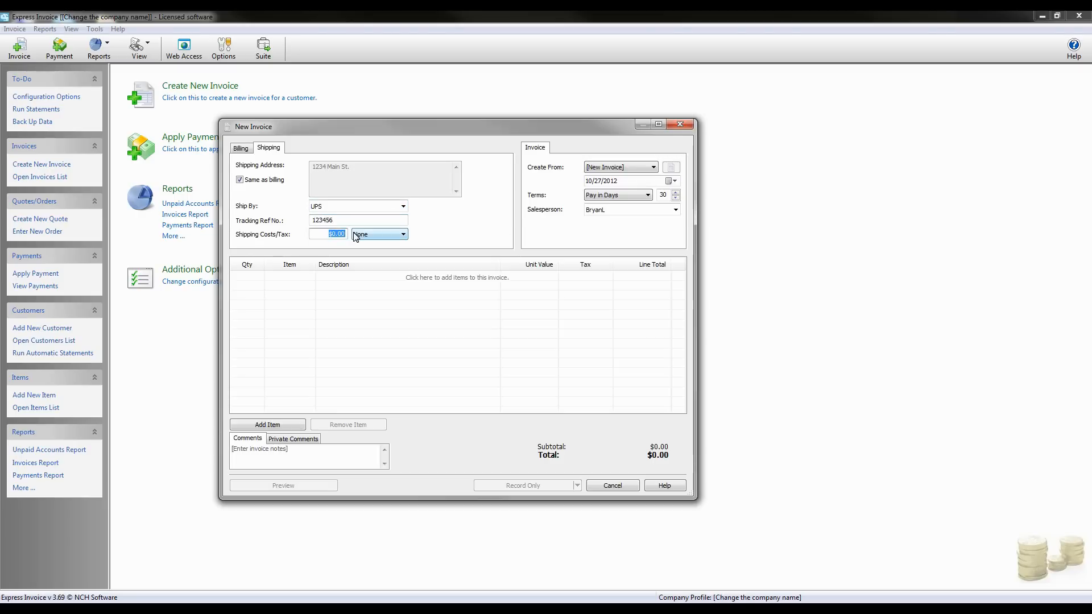
{"action": "type", "text": "20."}
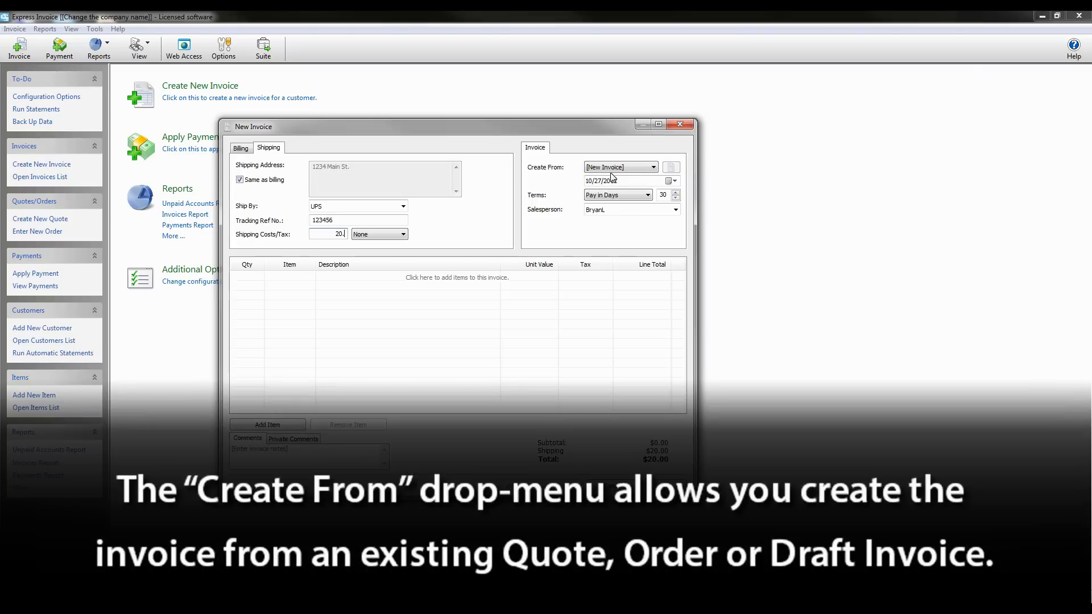
- Keep Create From as [New Invoice] and enter John Smith as the salesperson
{"action": "left_click", "coordinate": [650, 167]}
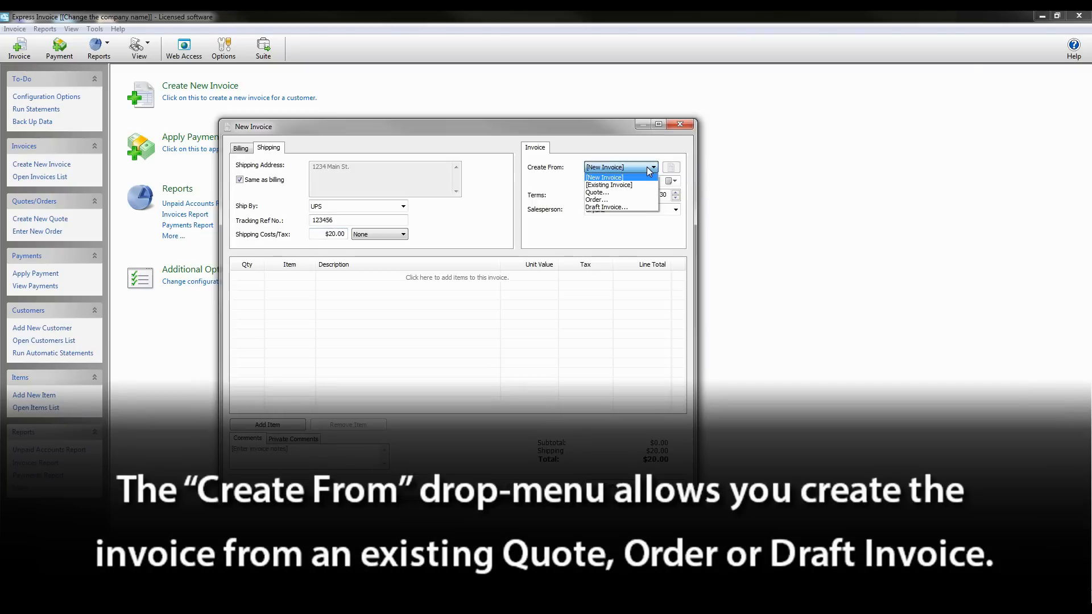
{"action": "mouse_move", "coordinate": [618, 185]}
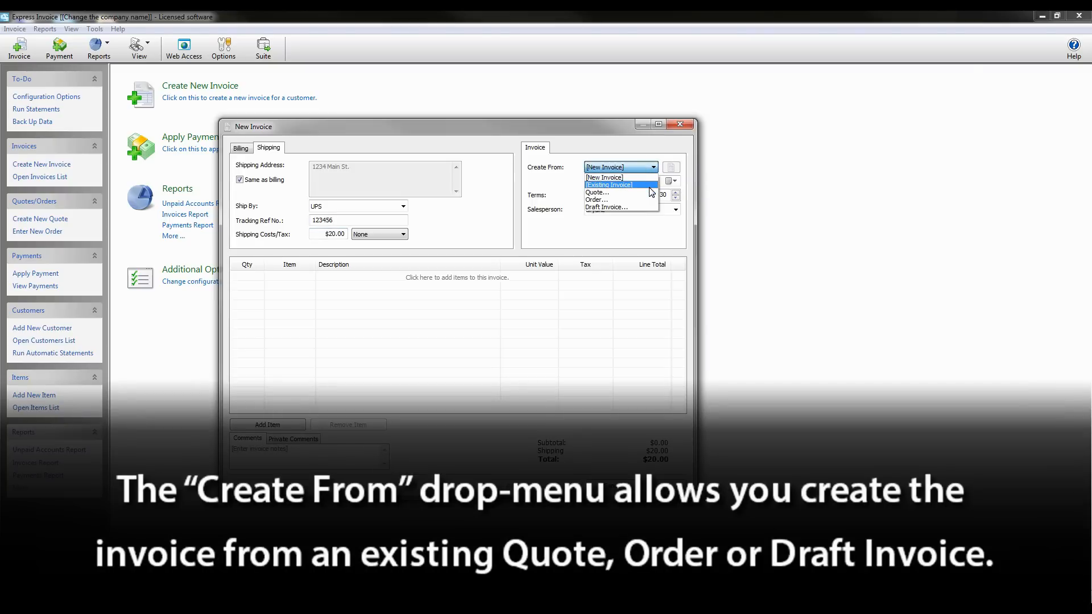
{"action": "mouse_move", "coordinate": [618, 200]}
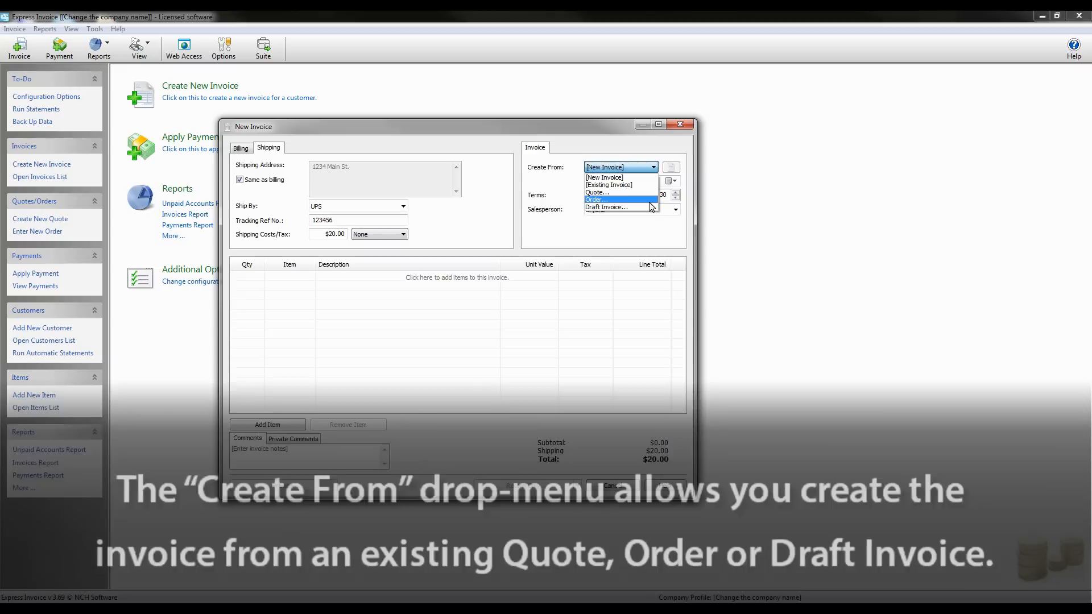
{"action": "mouse_move", "coordinate": [619, 185]}
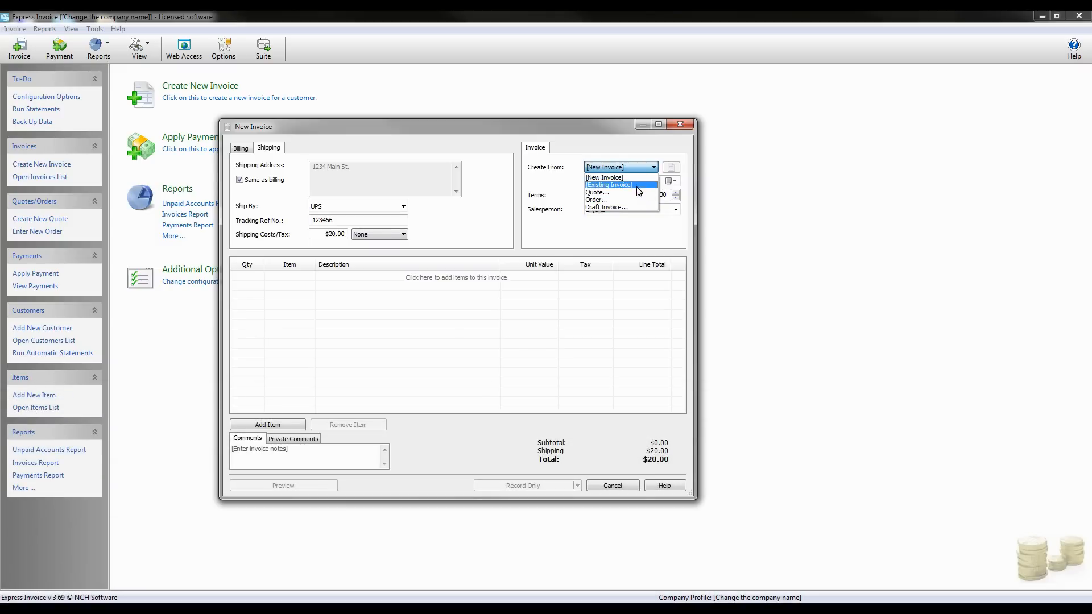
{"action": "left_click", "coordinate": [603, 177]}
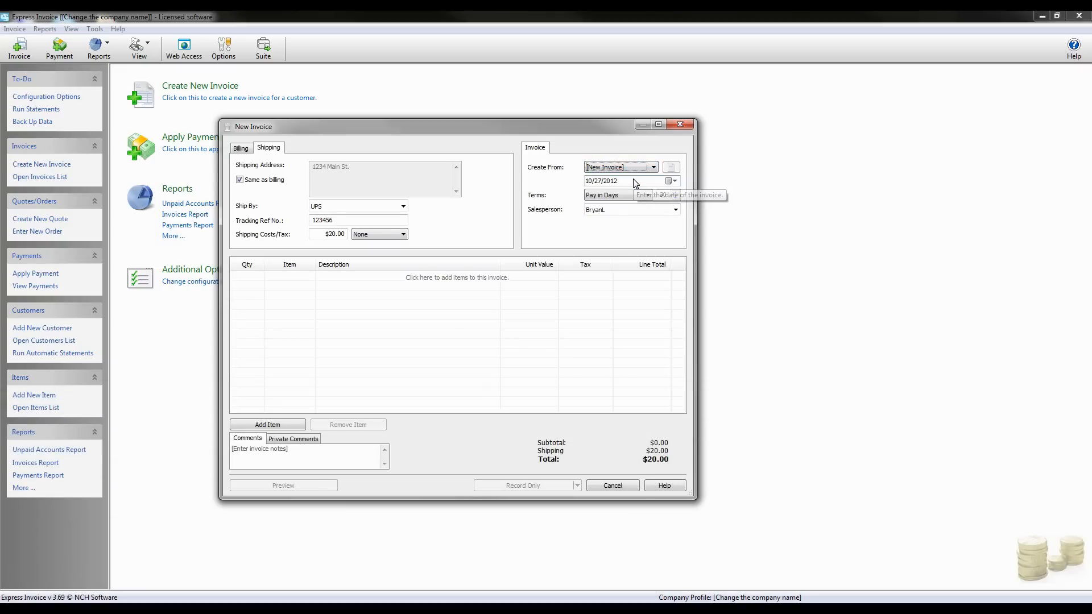
{"action": "left_click", "coordinate": [672, 181]}
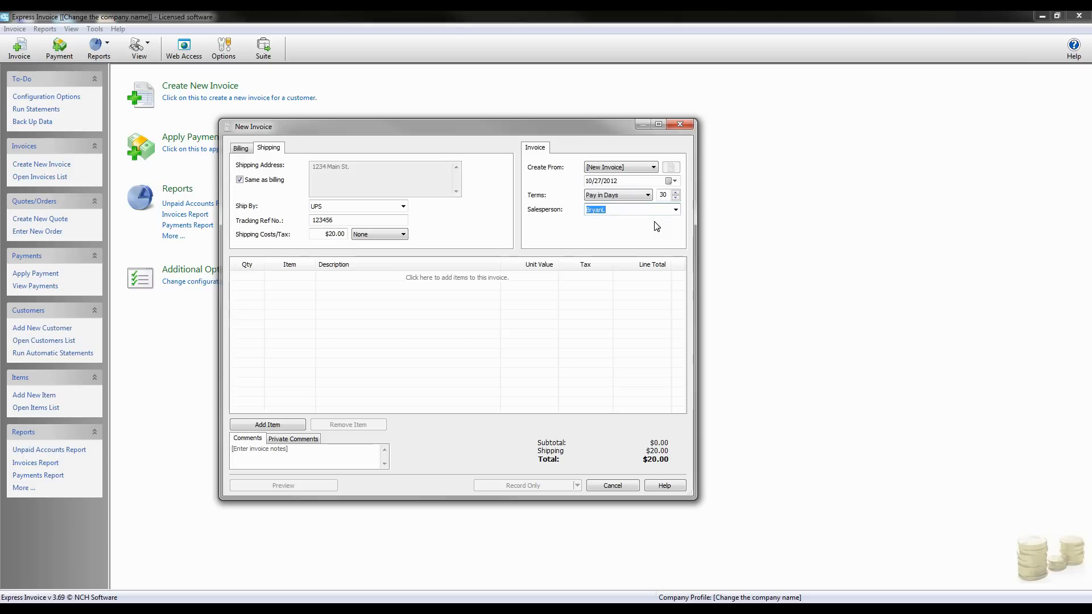
{"action": "type", "text": "John Smith"}
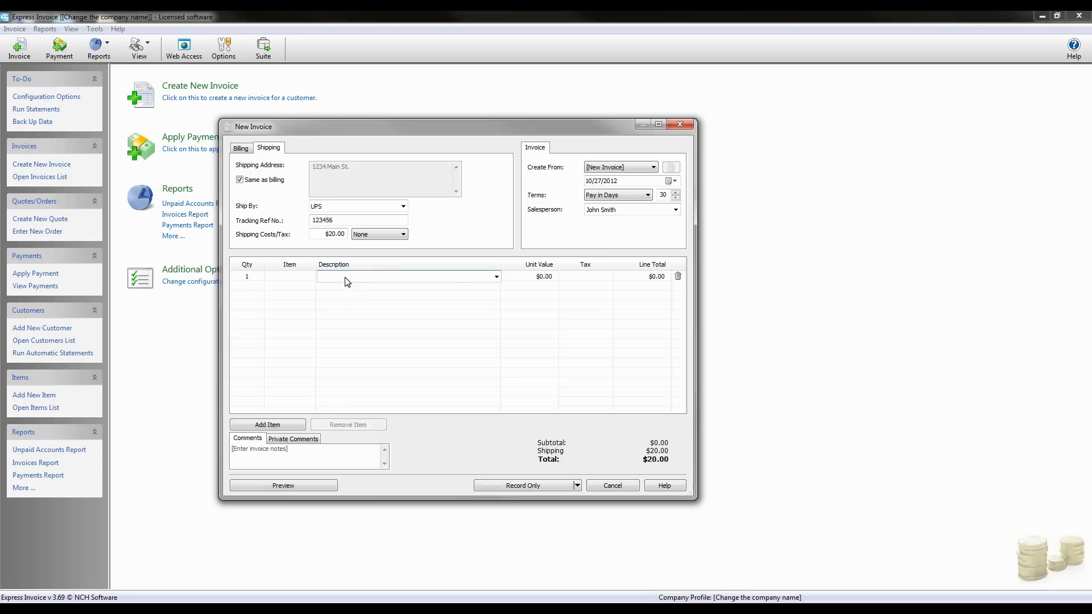
- Keep one CDD2 line at $200 with Sales Tax, deleting the extra Item1 row
{"action": "left_click", "coordinate": [286, 276]}
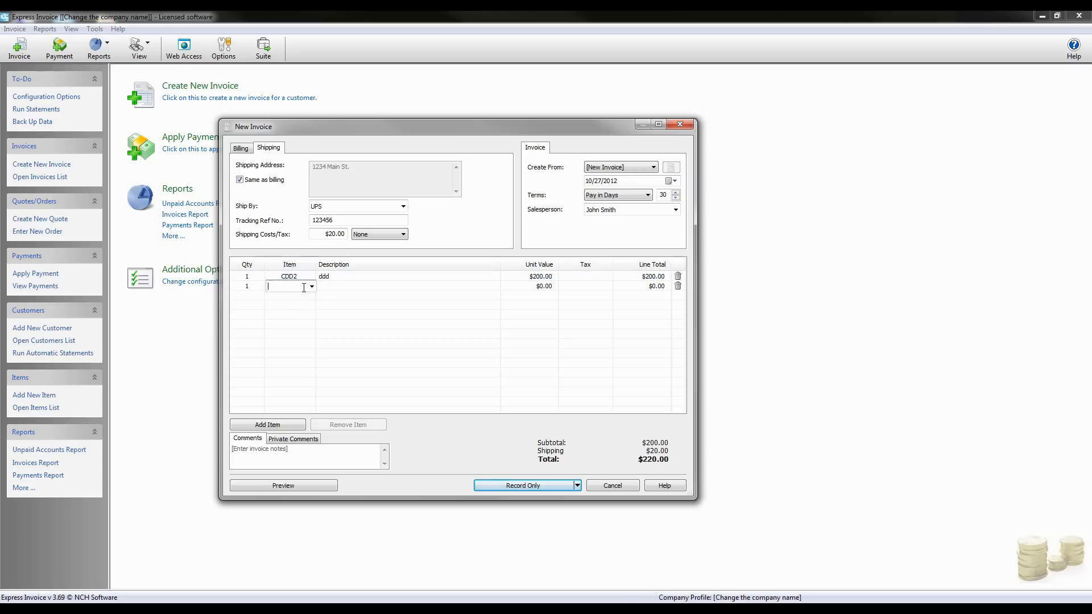
{"action": "type", "text": "Item1"}
{"action": "left_click", "coordinate": [408, 287]}
{"action": "type", "text": "Descrip"}
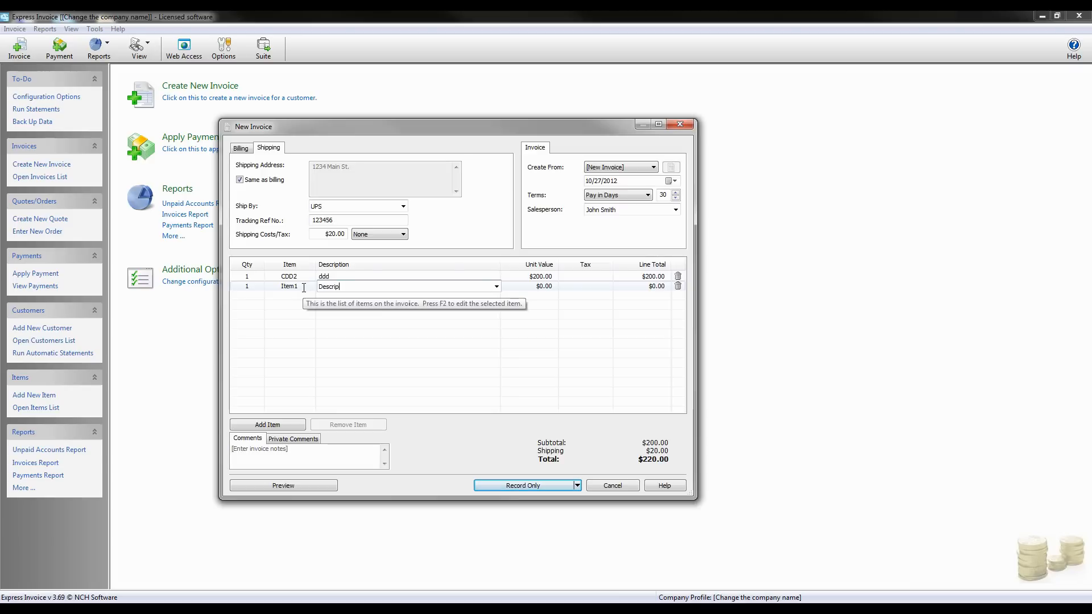
{"action": "left_click", "coordinate": [528, 286]}
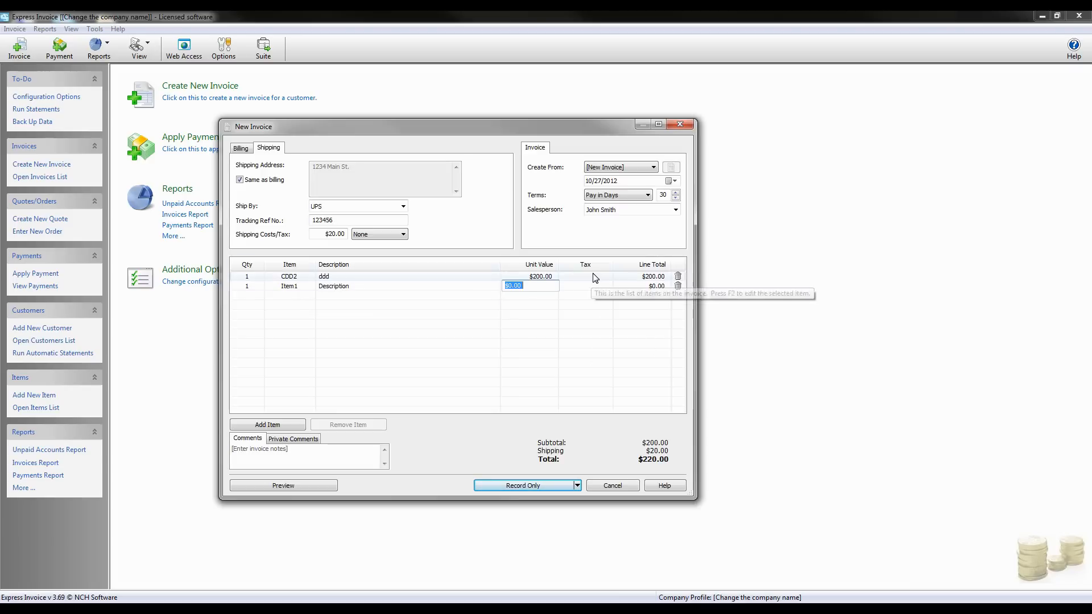
{"action": "left_click", "coordinate": [584, 275]}
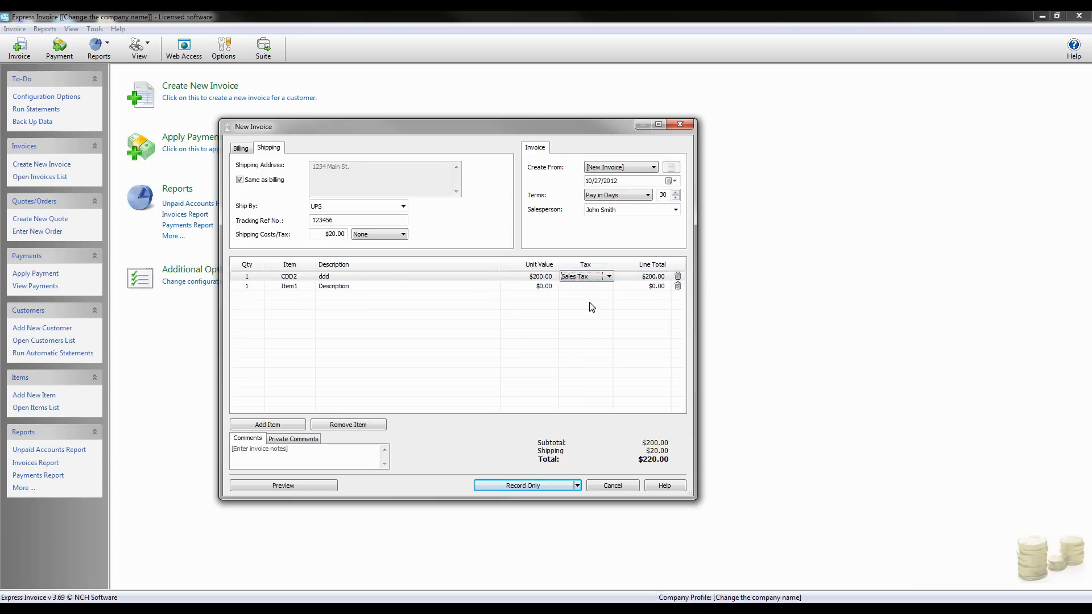
{"action": "mouse_move", "coordinate": [679, 289]}
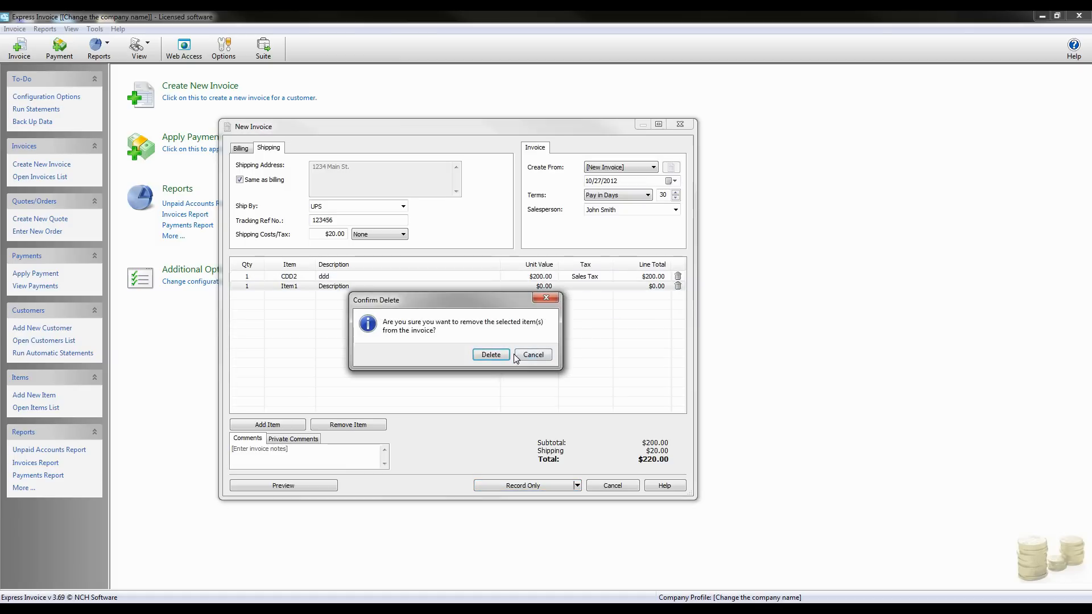
{"action": "left_click", "coordinate": [490, 355]}
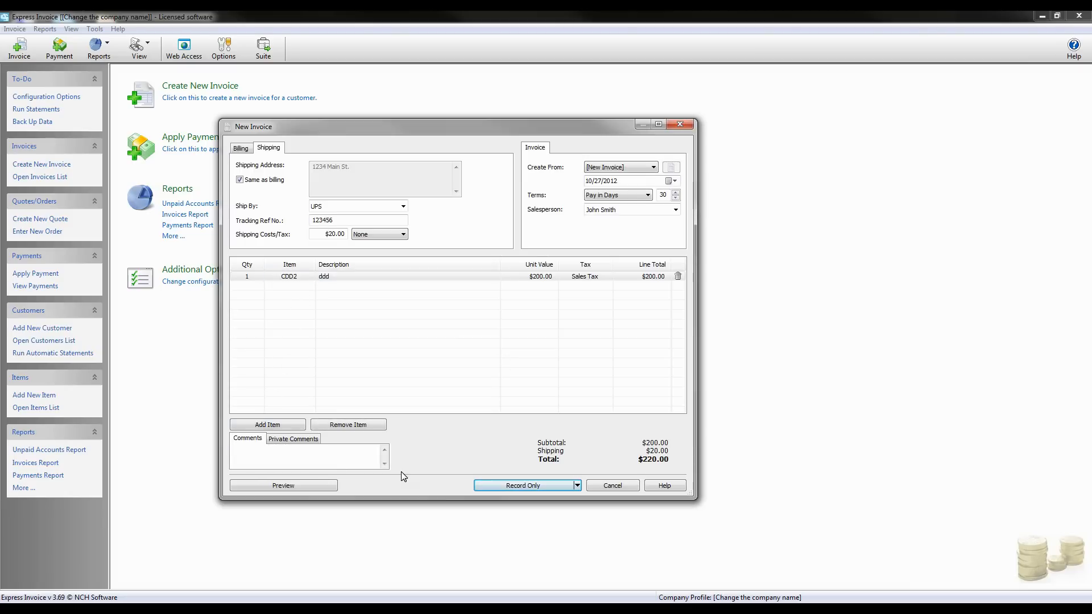
- Enter the private comment 'Good customer!' on the invoice
{"action": "type", "text": "Paid"}
{"action": "type", "text": "Goo"}
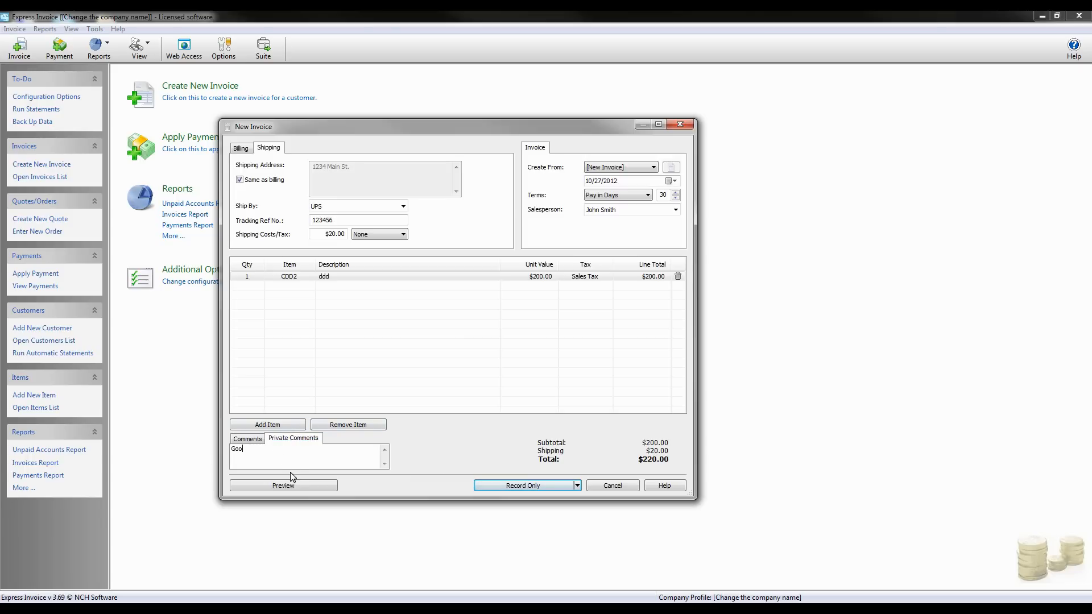
{"action": "type", "text": "d customer!"}
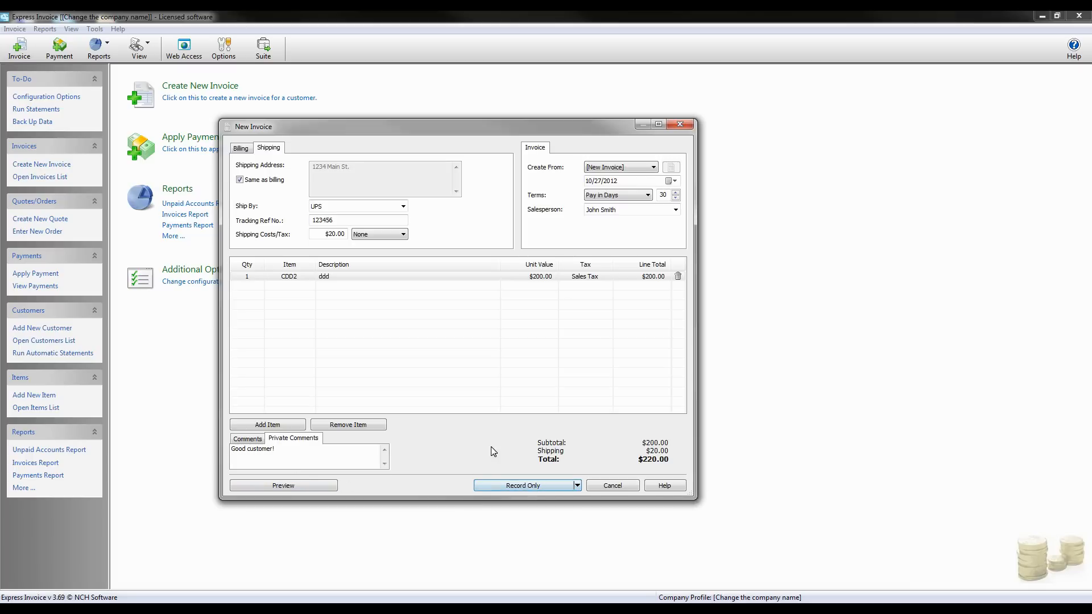
{"action": "mouse_move", "coordinate": [576, 485]}
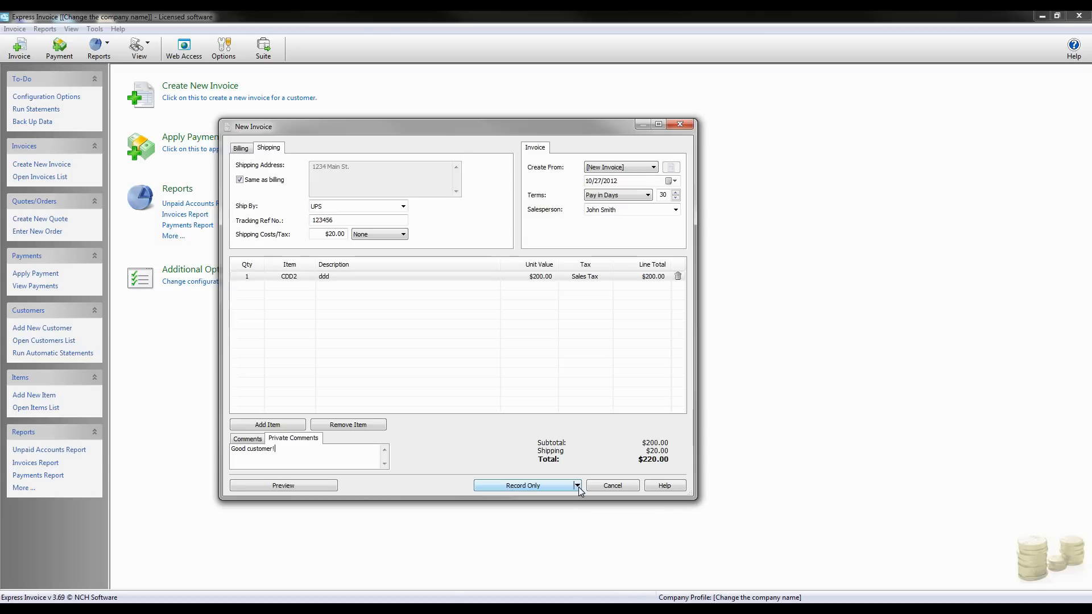
- Show the record options list: print, email, fax, draft or recurring
{"action": "left_click", "coordinate": [578, 485]}
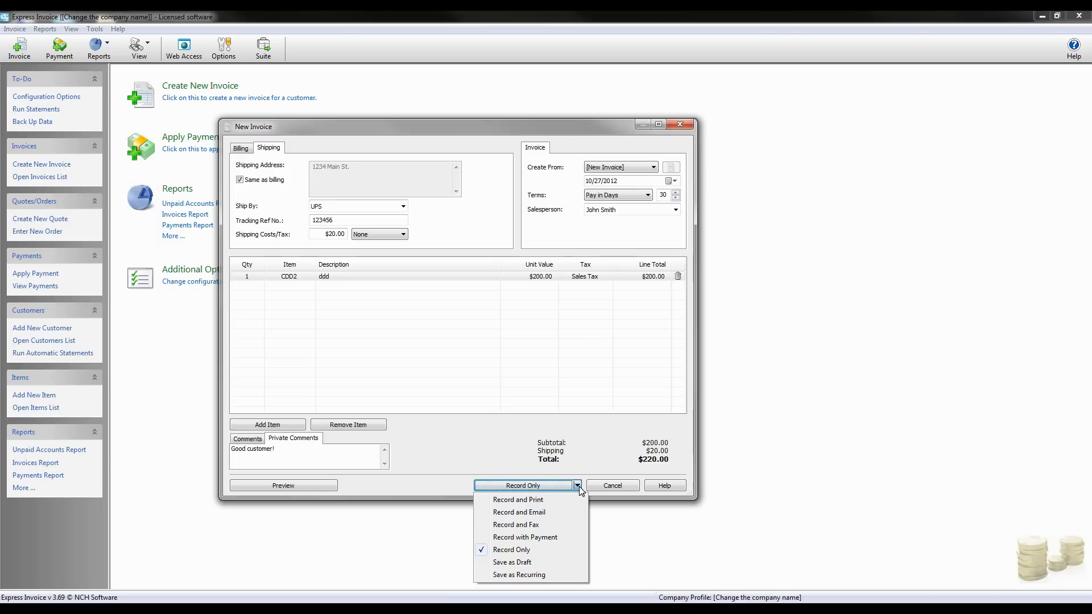
{"action": "mouse_move", "coordinate": [583, 506]}
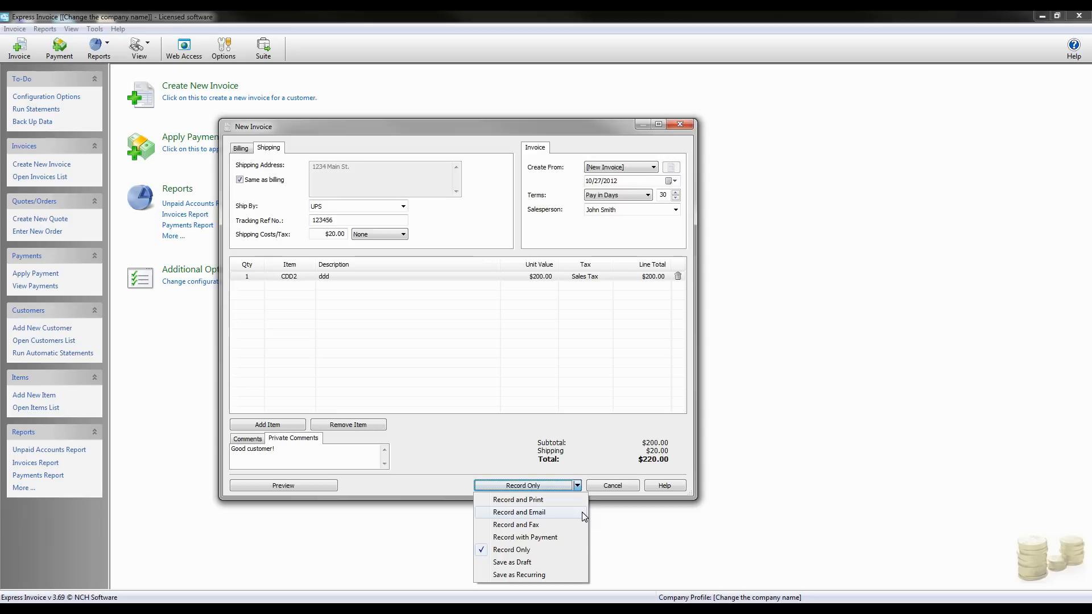
{"action": "mouse_move", "coordinate": [580, 504]}
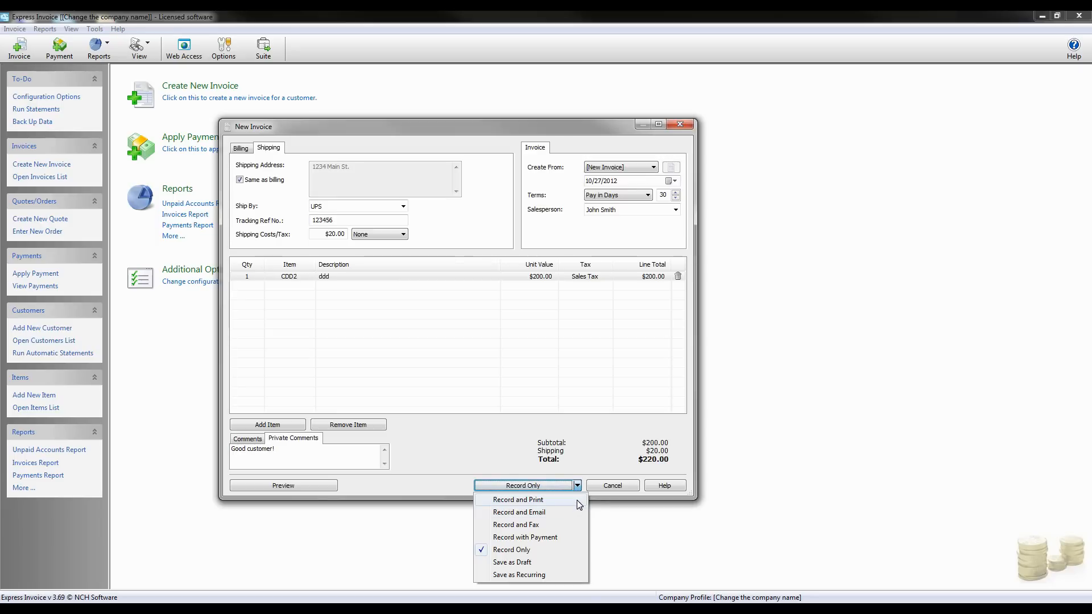
{"action": "mouse_move", "coordinate": [564, 527]}
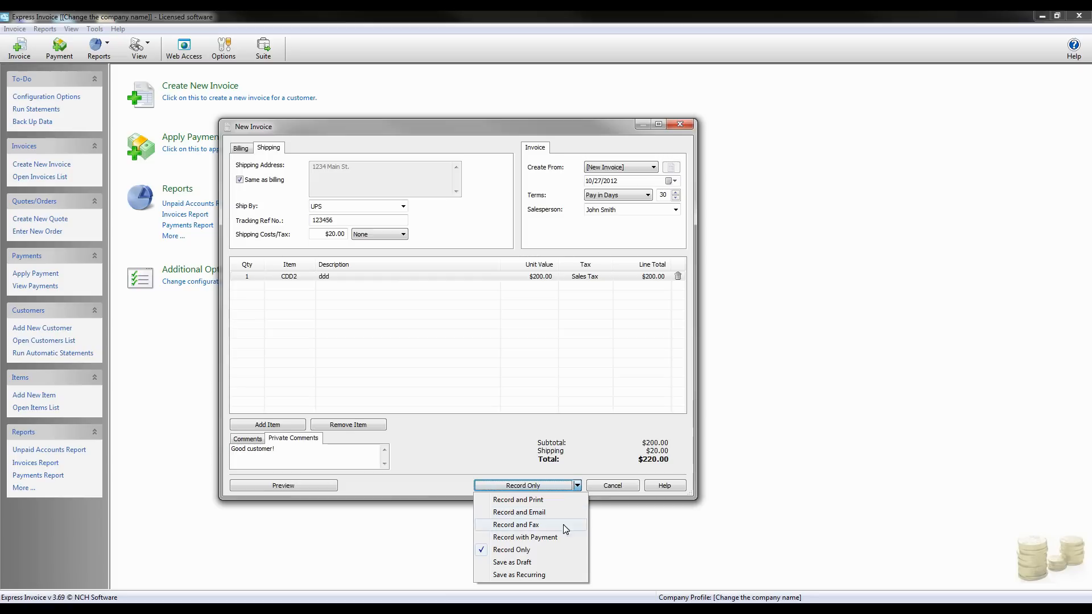
{"action": "mouse_move", "coordinate": [554, 563]}
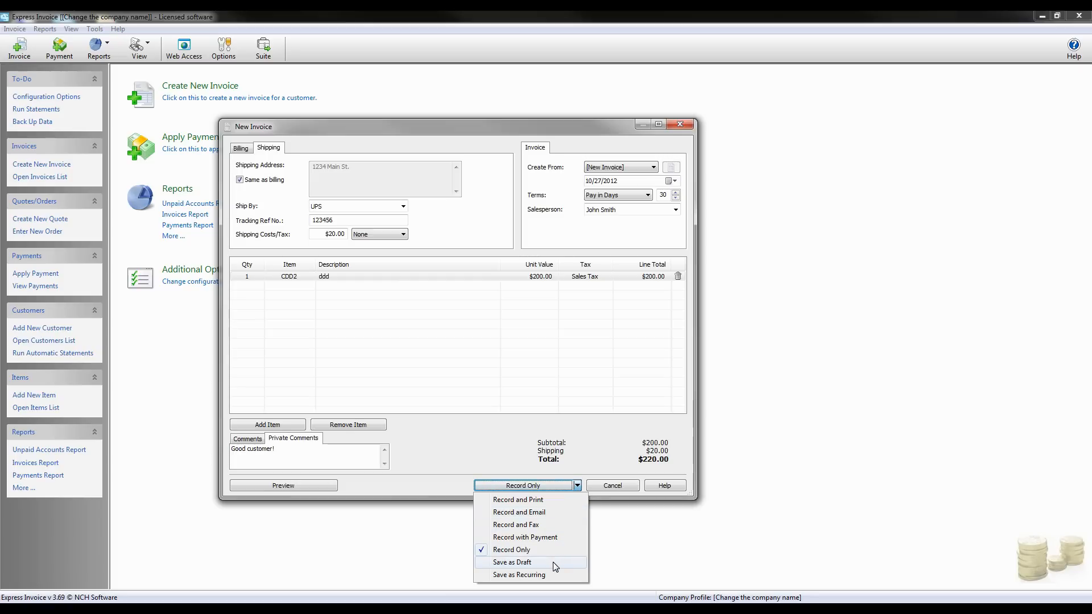
{"action": "mouse_move", "coordinate": [531, 574]}
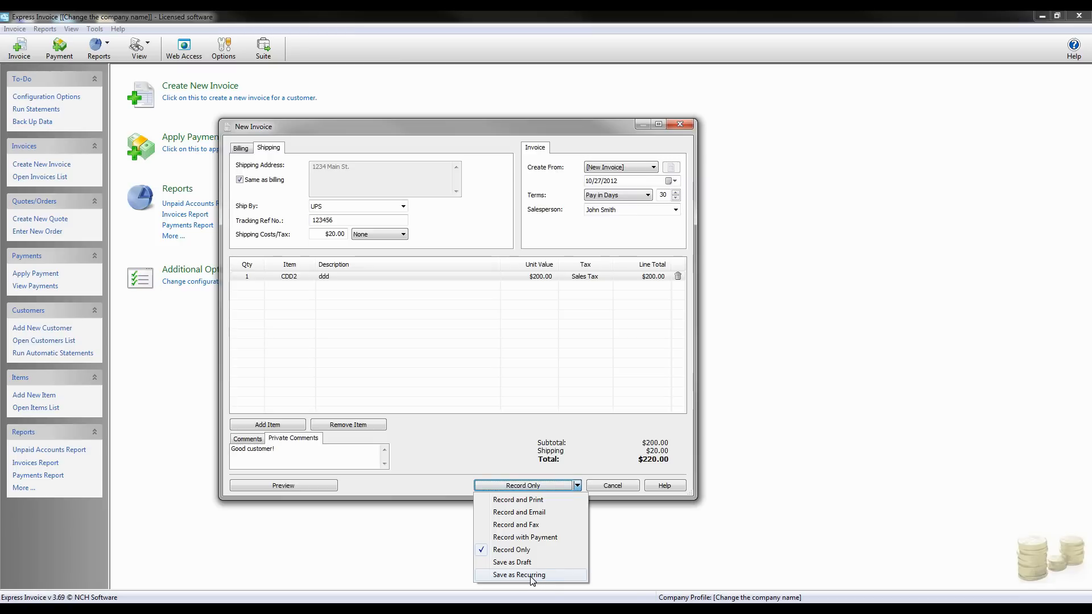
{"action": "mouse_move", "coordinate": [570, 582]}
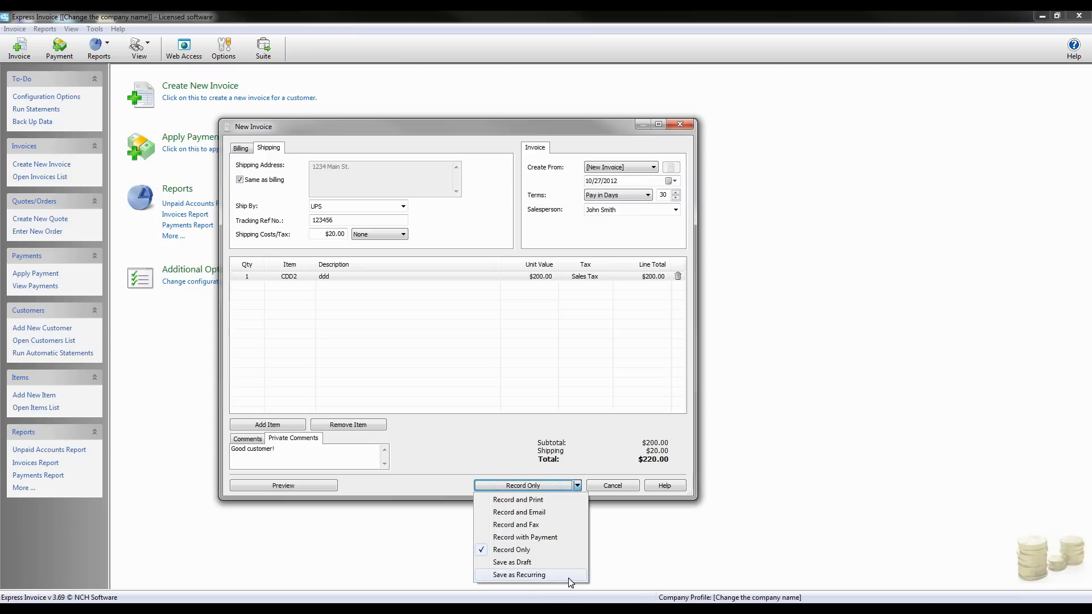